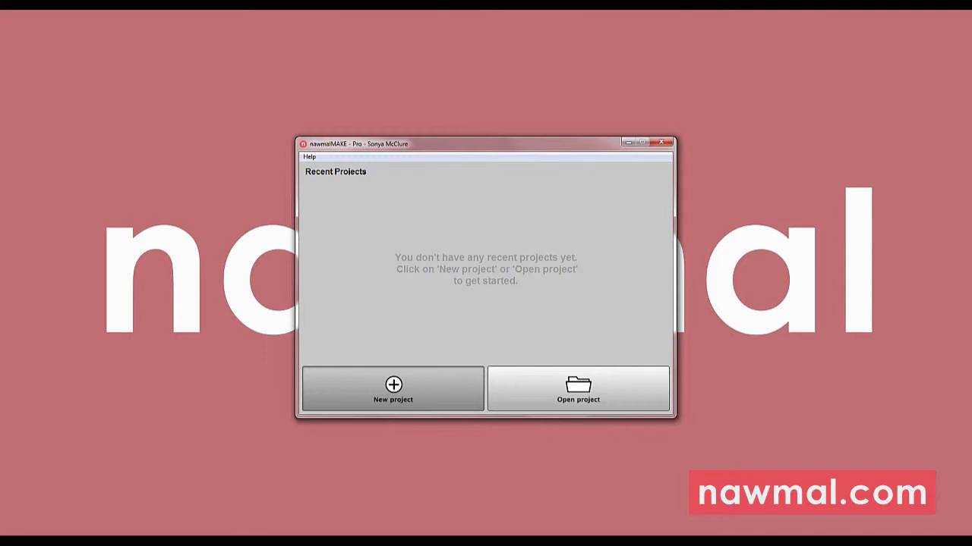
# - Start a new project from the start screen, bringing up the set chooser
pyautogui.click(392, 389)
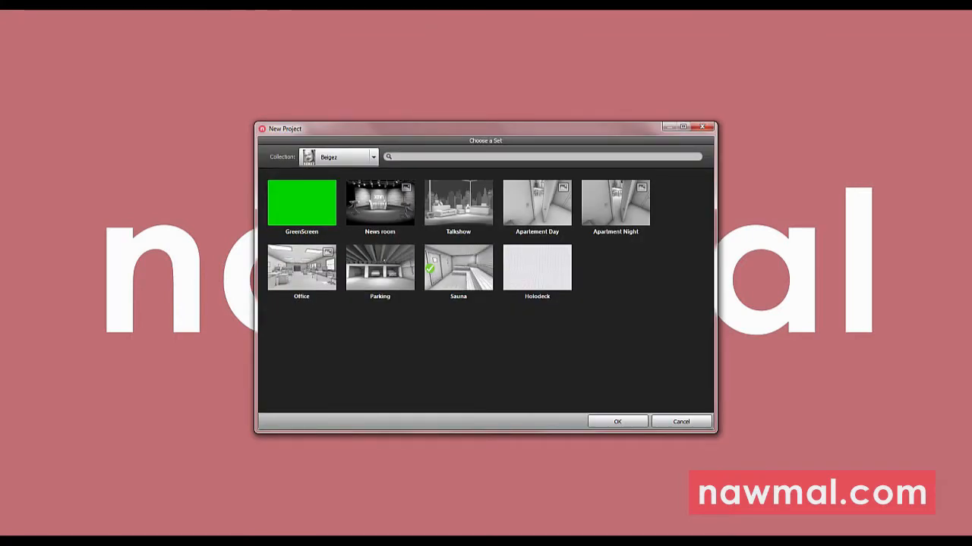
# - Browse to the office set collection, choose Cubicle Open, and create the project with it
pyautogui.click(371, 156)
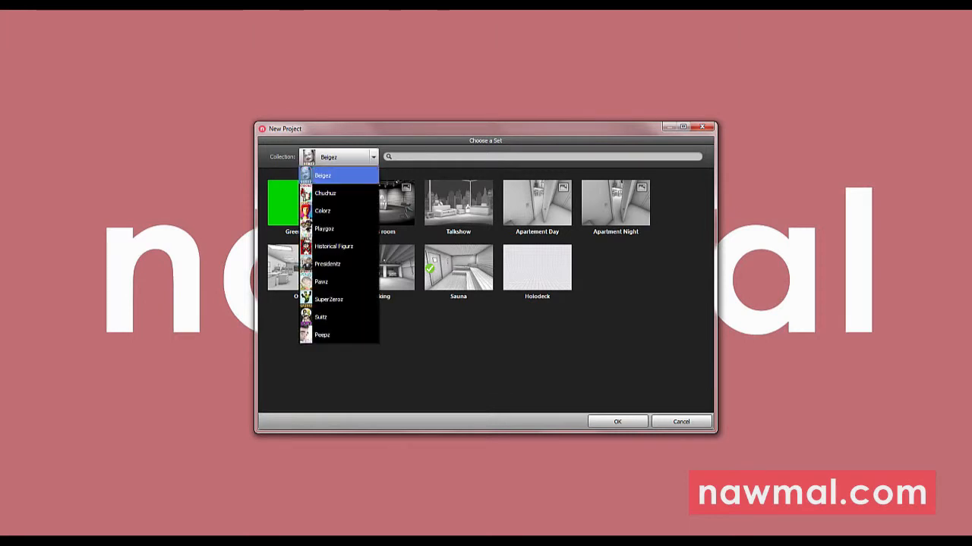
pyautogui.click(322, 281)
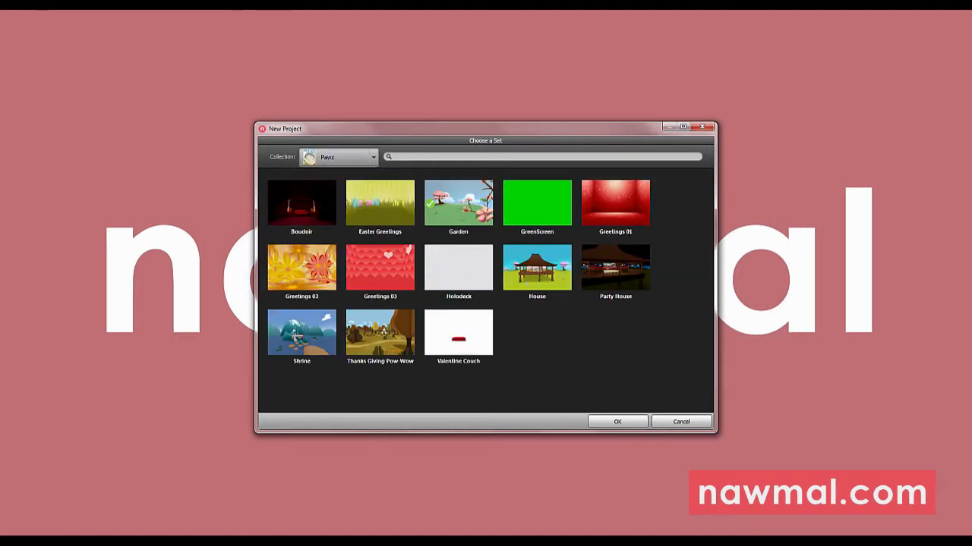
pyautogui.click(374, 156)
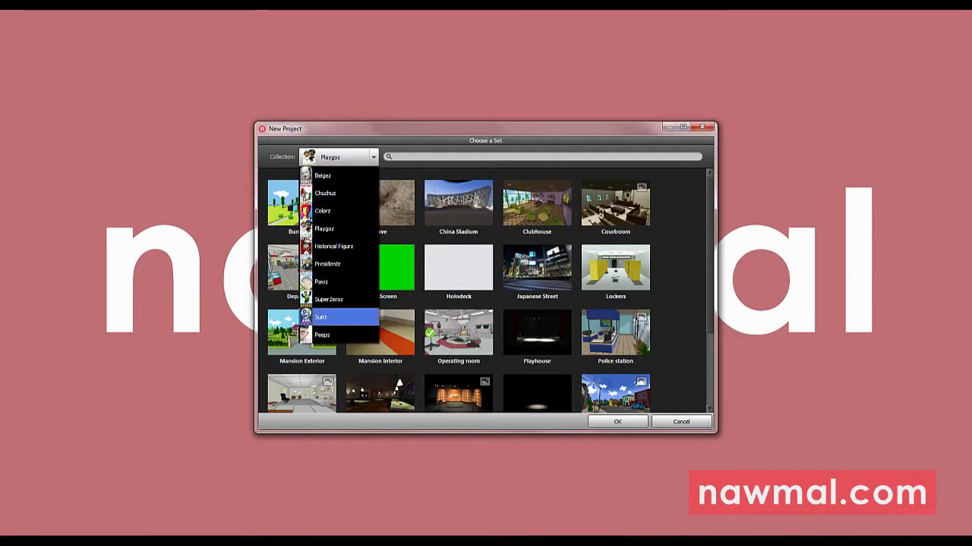
pyautogui.click(320, 317)
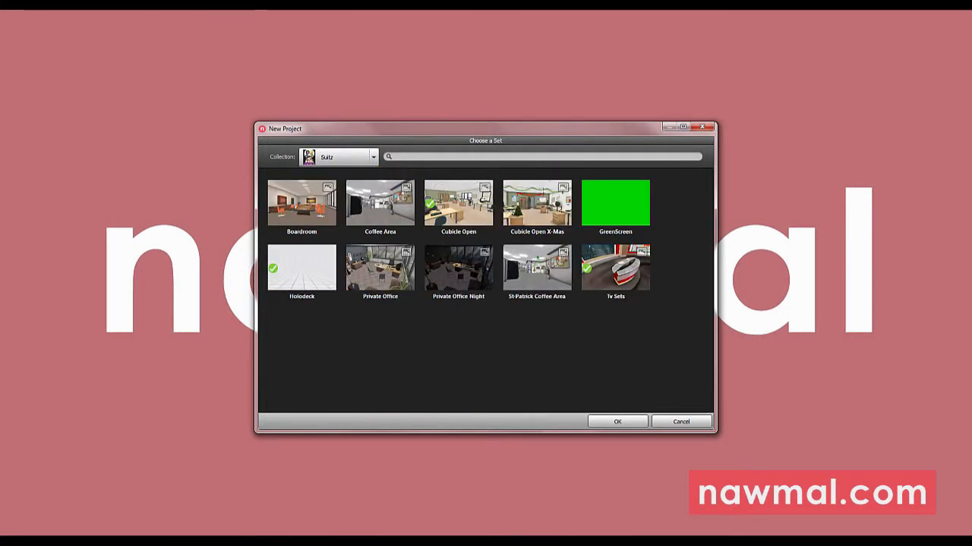
pyautogui.click(459, 203)
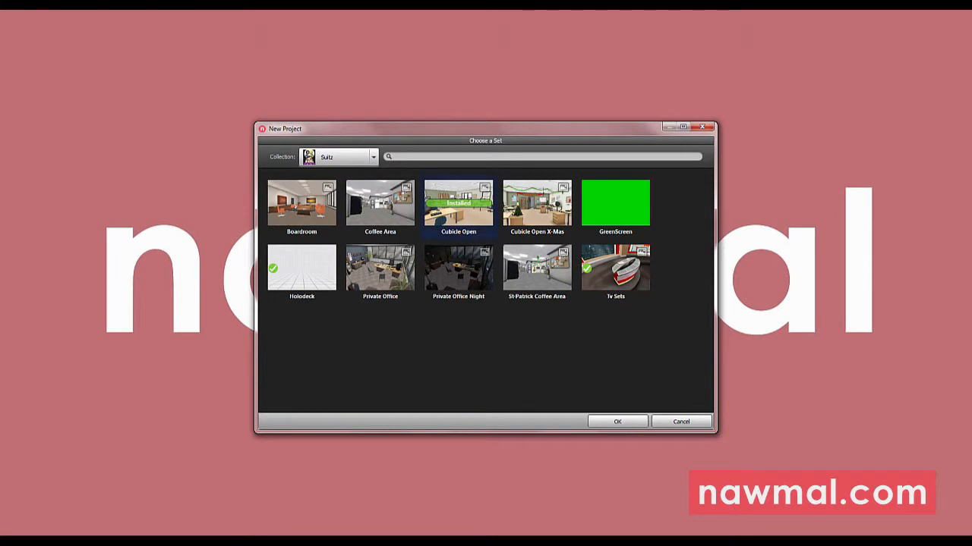
pyautogui.click(617, 422)
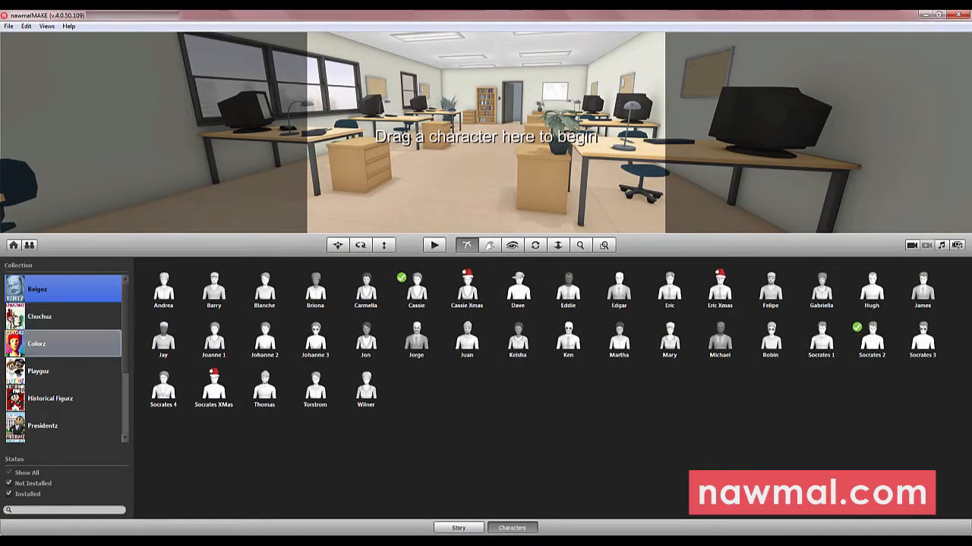
# - Add Bill and then Chloe from the character collection into the office scene, side by side
pyautogui.scroll(-3)
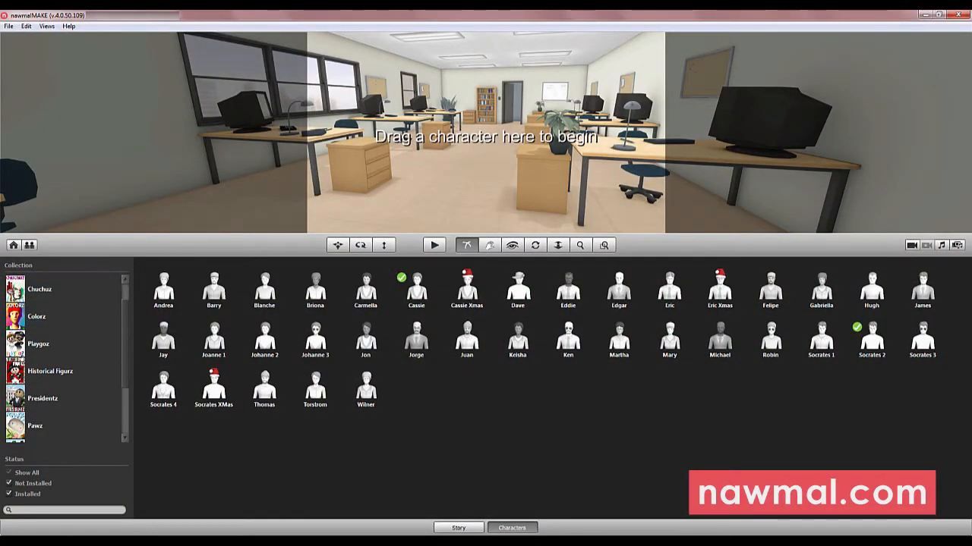
pyautogui.click(35, 397)
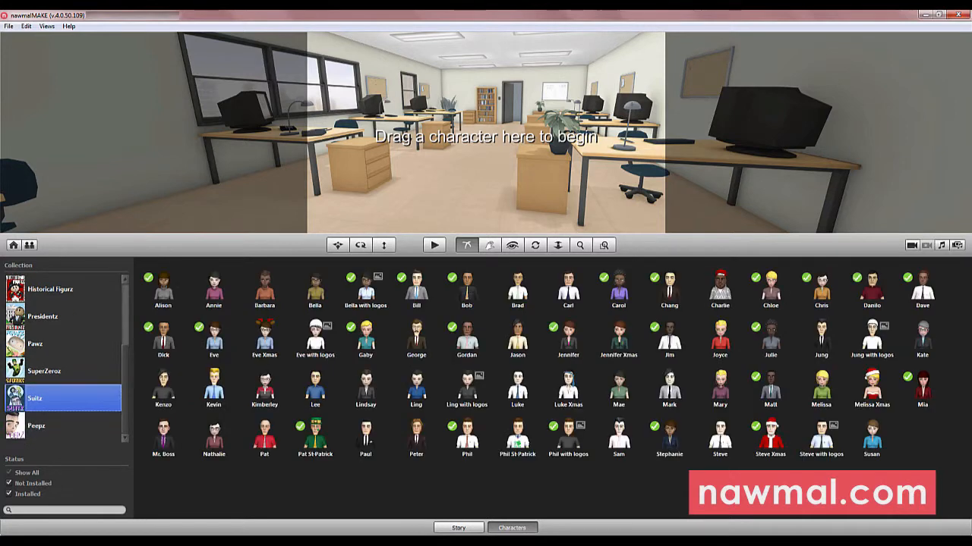
pyautogui.click(416, 287)
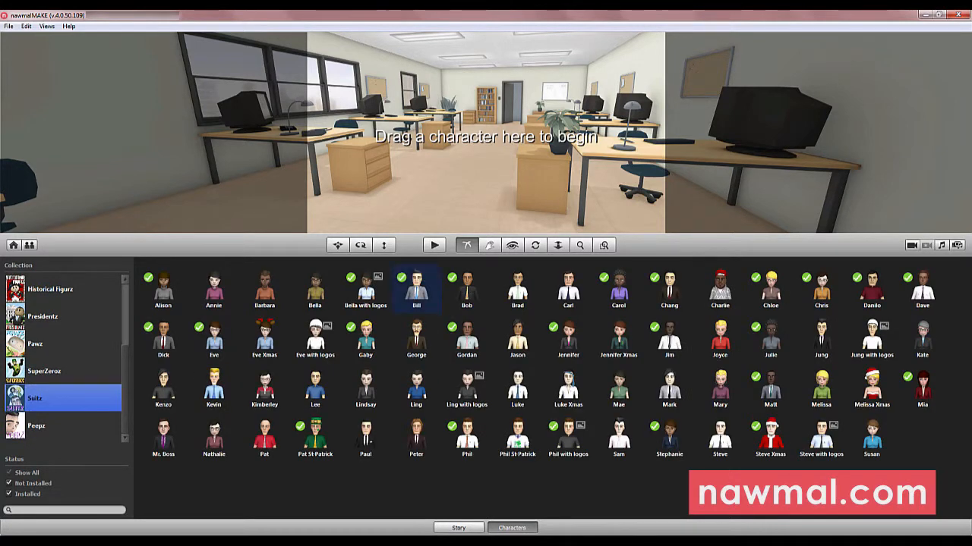
pyautogui.moveTo(416, 288); pyautogui.dragTo(447, 137)
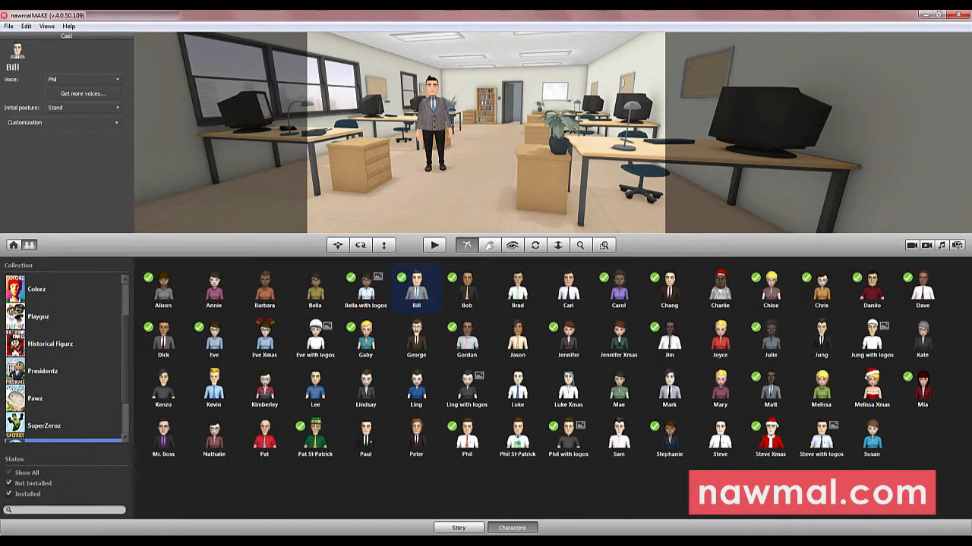
pyautogui.click(770, 288)
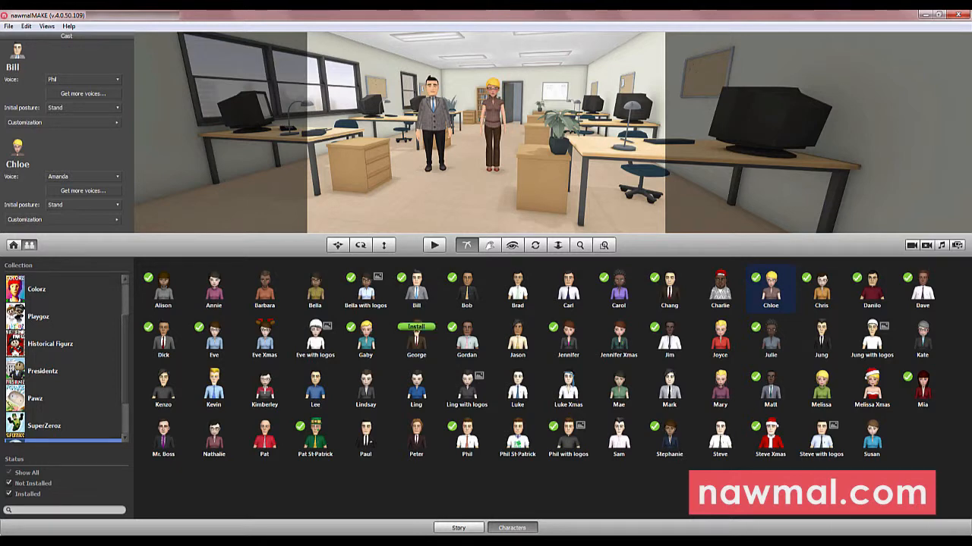
pyautogui.click(416, 328)
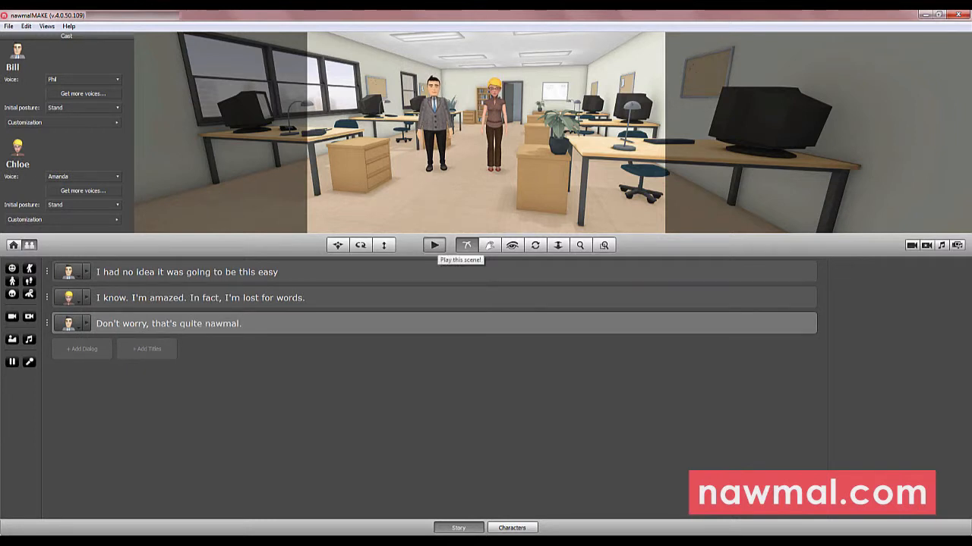
# - Play the scene with Bill and Chloe's three dialogue lines
pyautogui.click(434, 245)
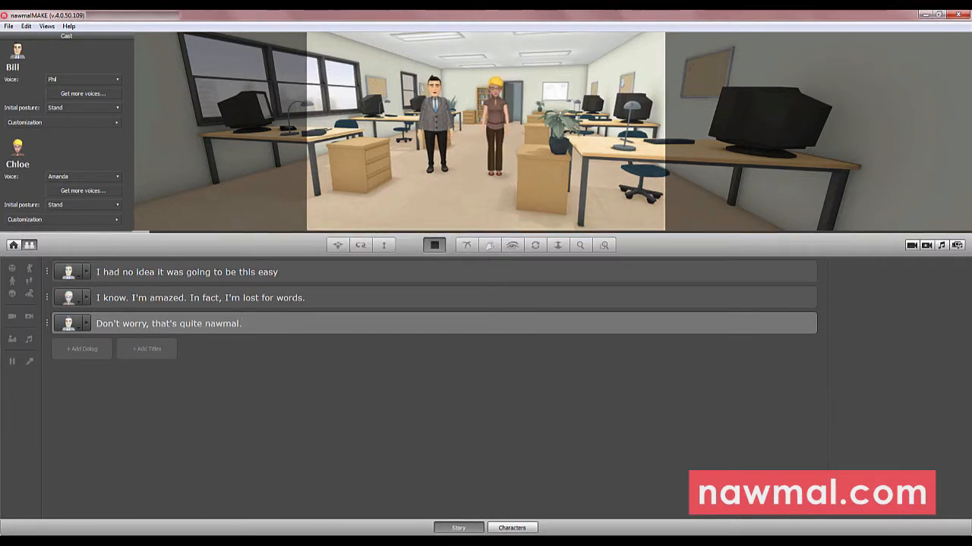